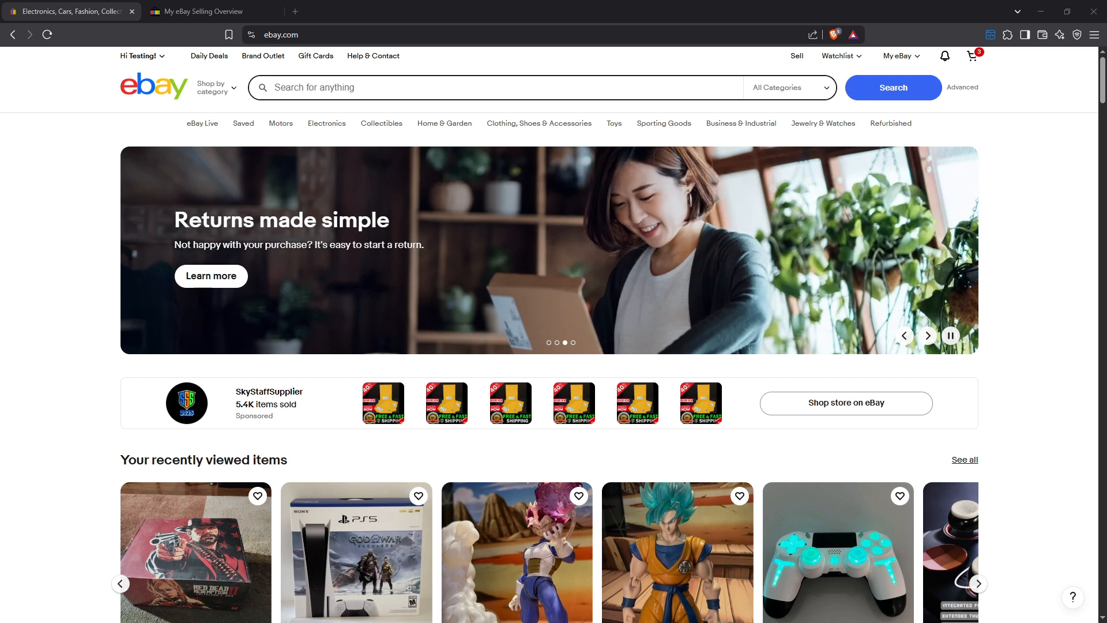
# Step: Choose Selling from the My eBay header dropdown to reach the Seller Hub Overview
pyautogui.click(927, 335)
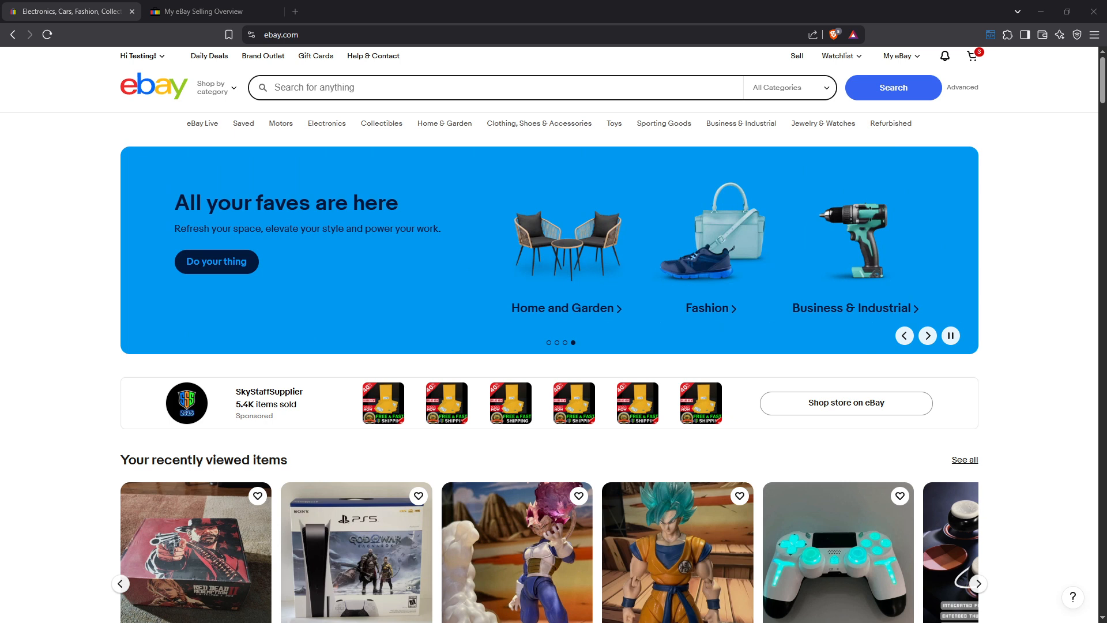
pyautogui.click(927, 335)
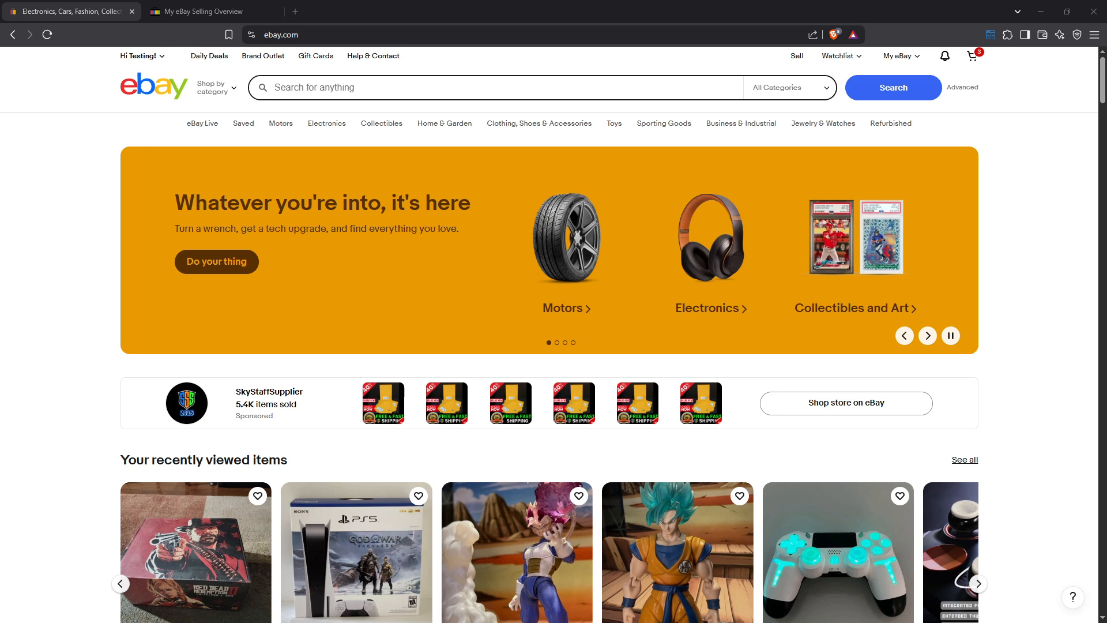
pyautogui.click(926, 336)
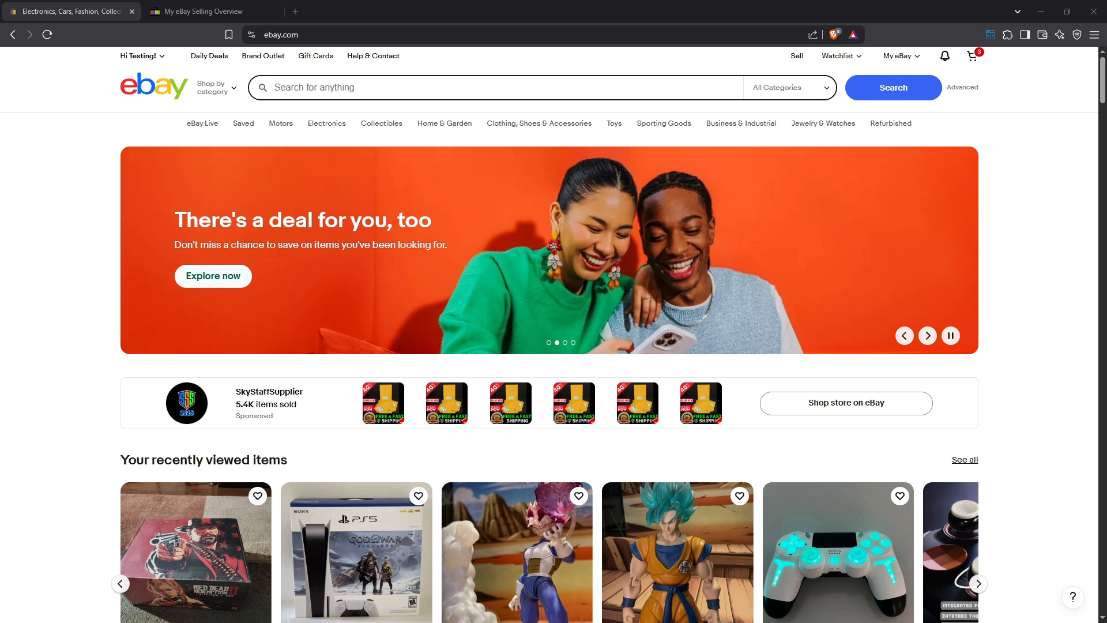
pyautogui.moveTo(1047, 189)
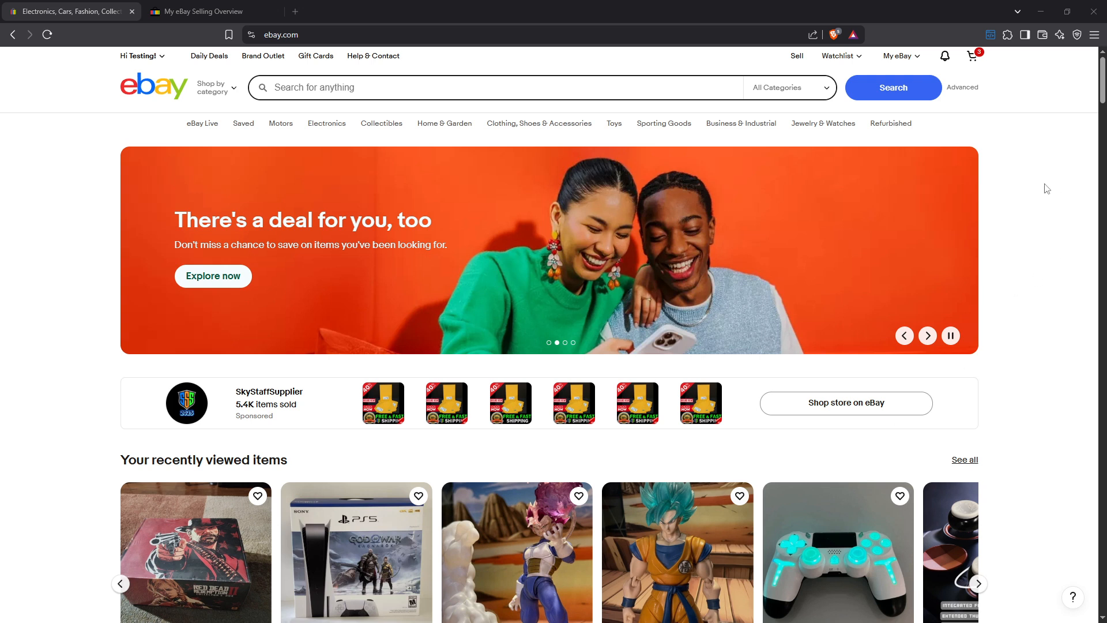
pyautogui.moveTo(1033, 138)
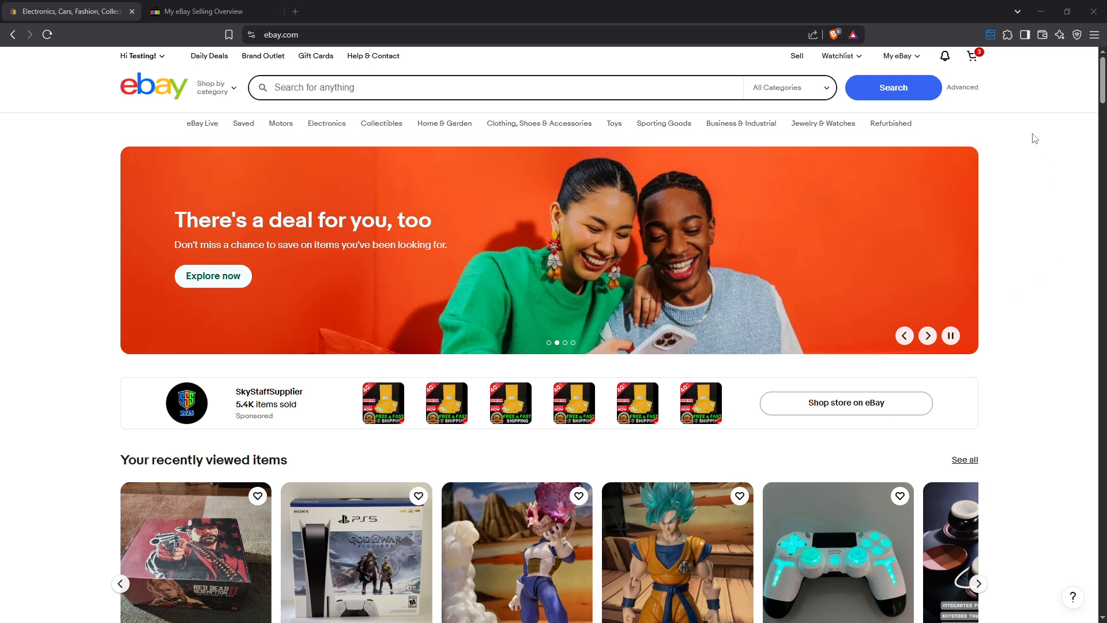
pyautogui.click(897, 55)
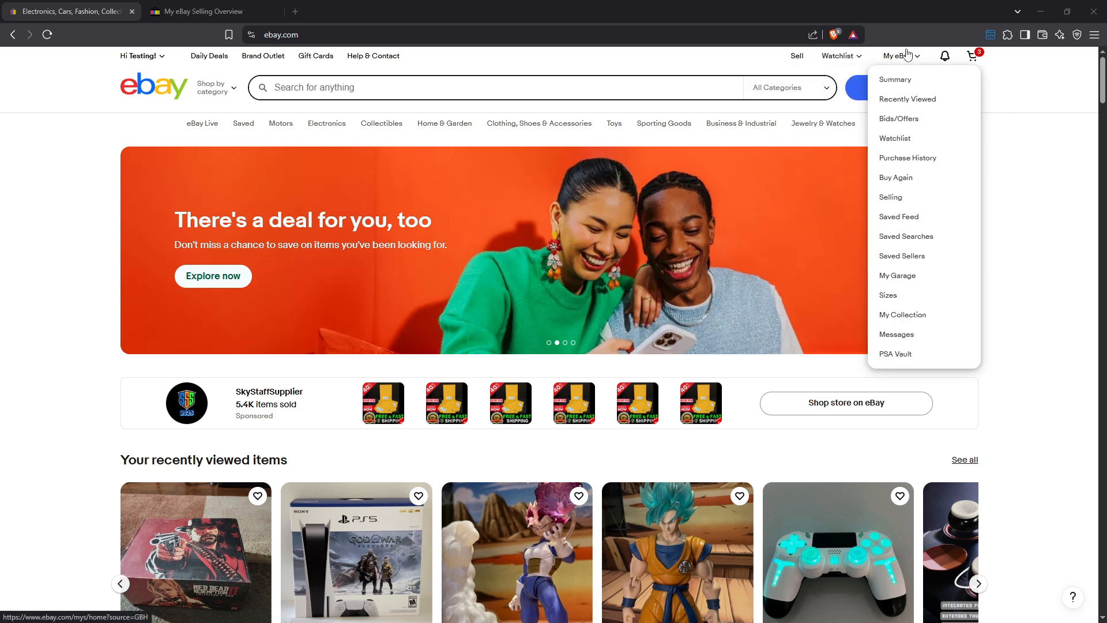
pyautogui.moveTo(894, 139)
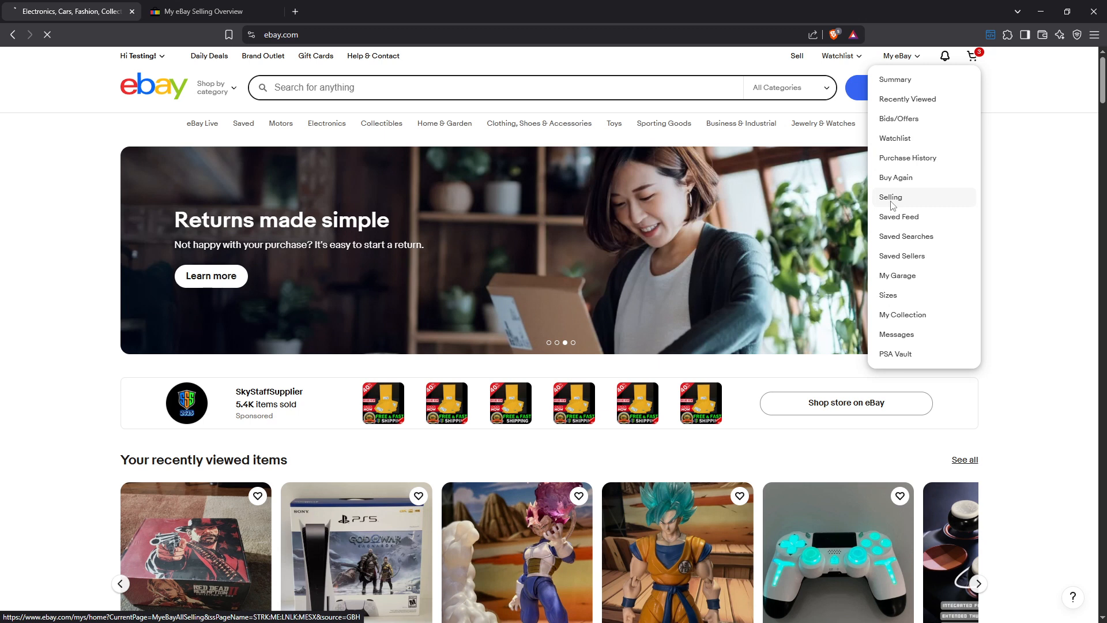
pyautogui.click(890, 198)
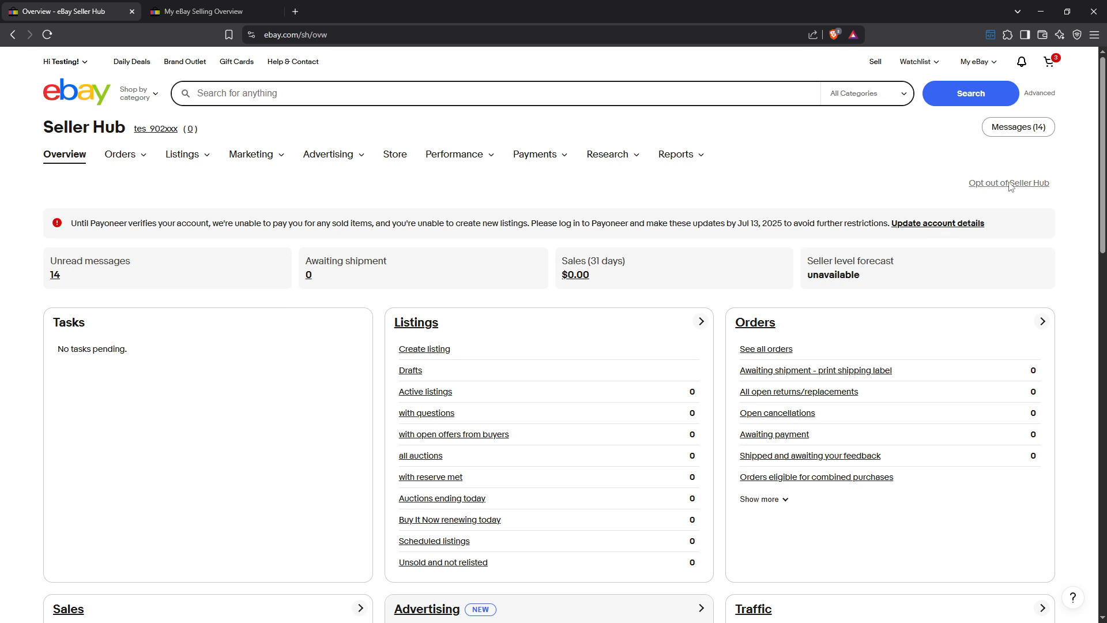
# Step: Choose 'Opt out of Seller Hub' to bring up the switch-back prompt
pyautogui.click(1008, 183)
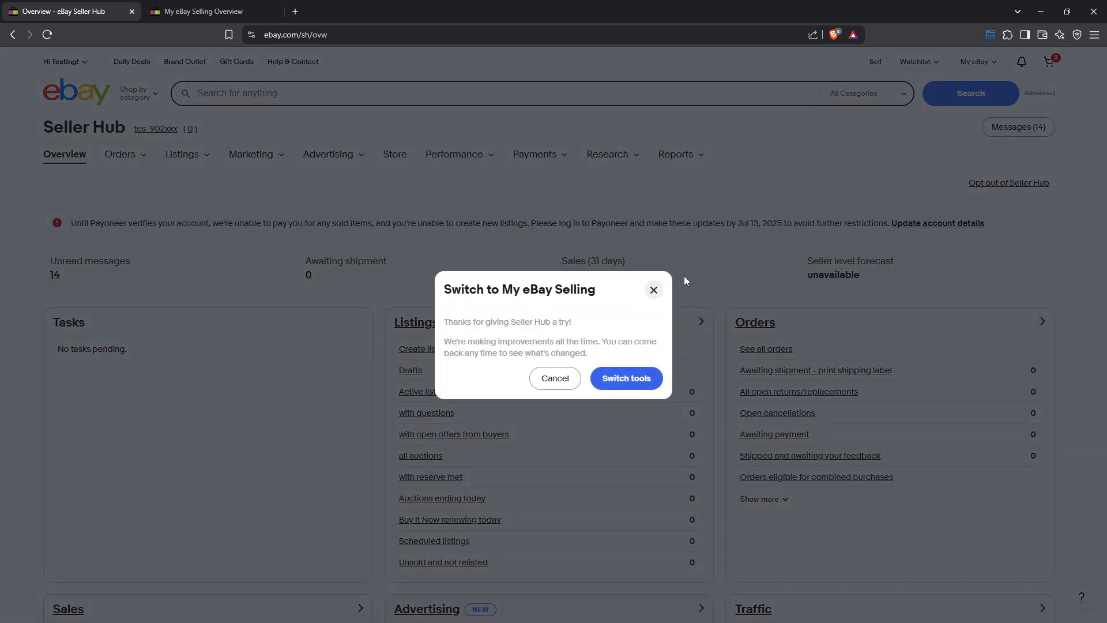
pyautogui.moveTo(623, 377)
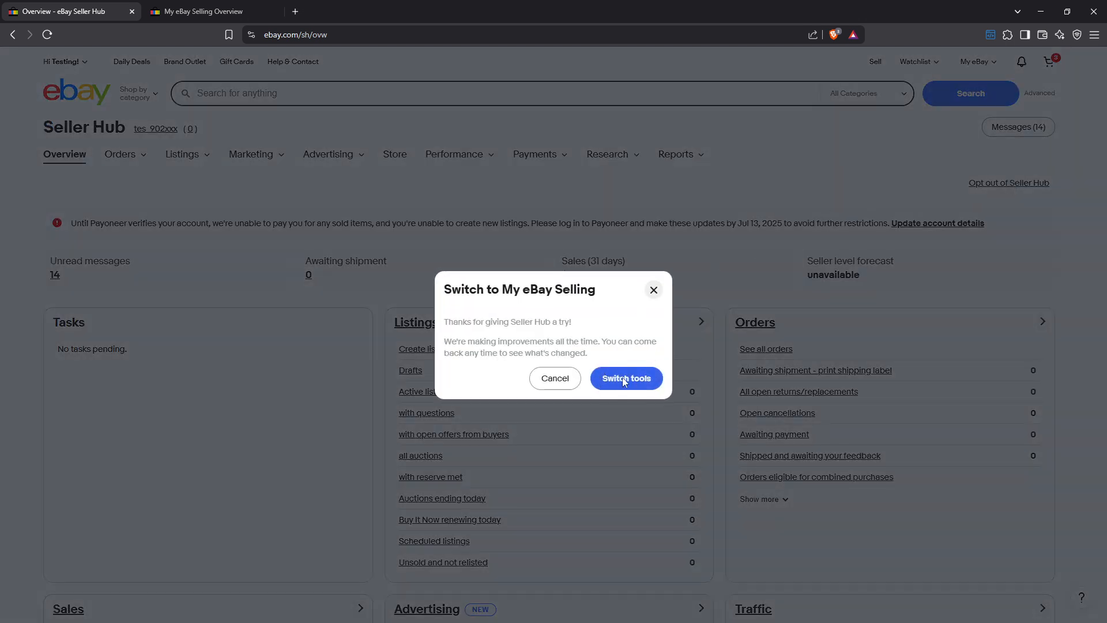
pyautogui.moveTo(621, 369)
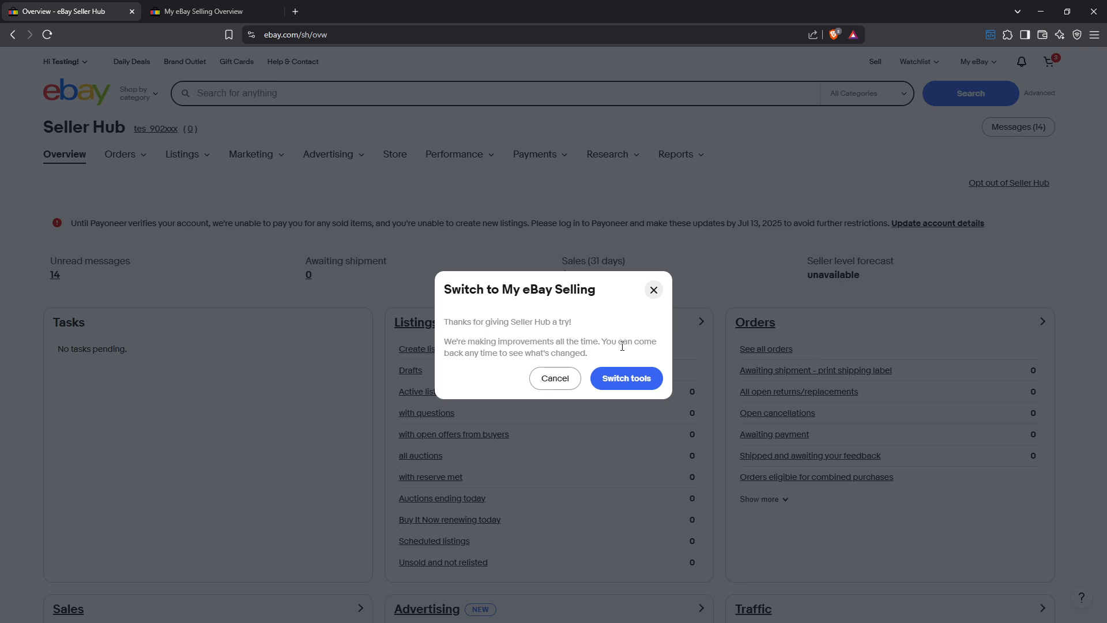
pyautogui.moveTo(574, 332)
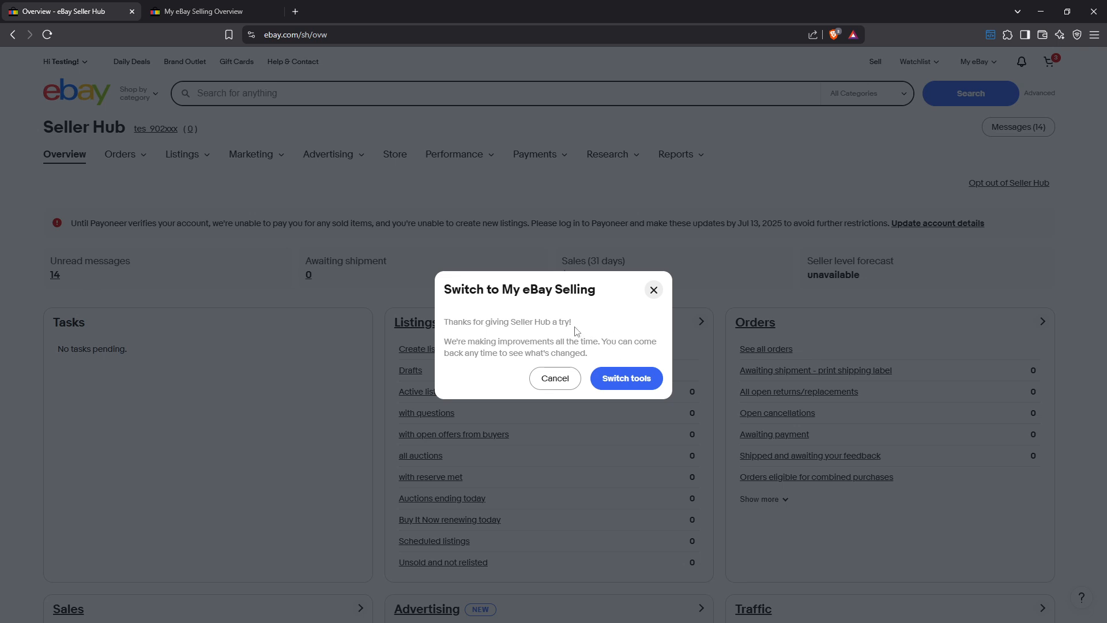
pyautogui.moveTo(252, 63)
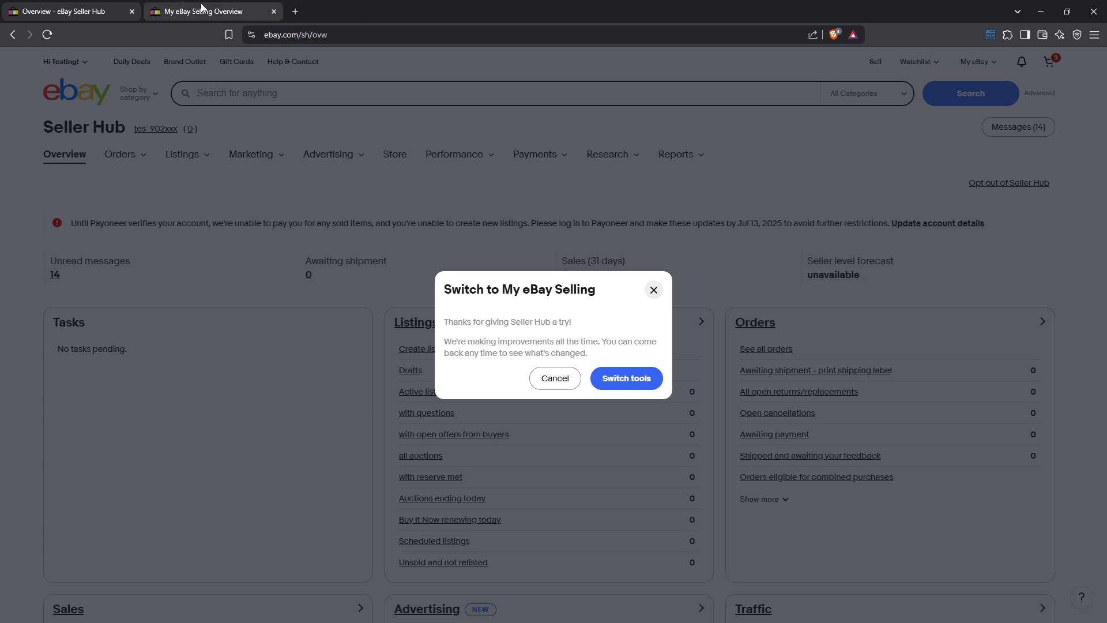
pyautogui.moveTo(204, 11)
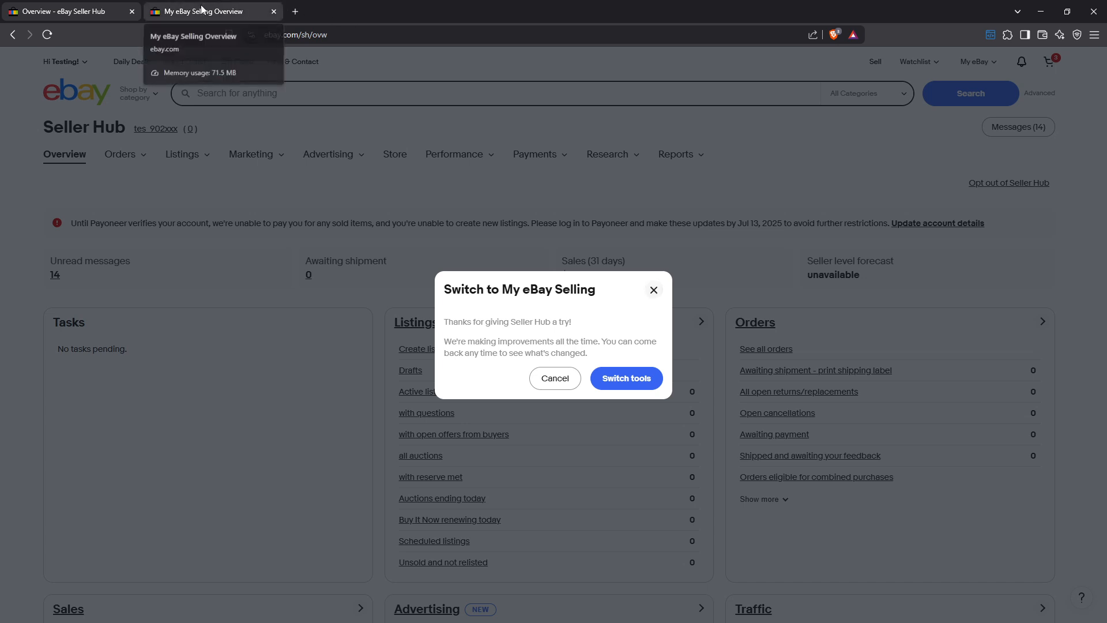
# Step: Switch to the My eBay Selling Overview tab at ebay.com/mys/overview
pyautogui.click(624, 378)
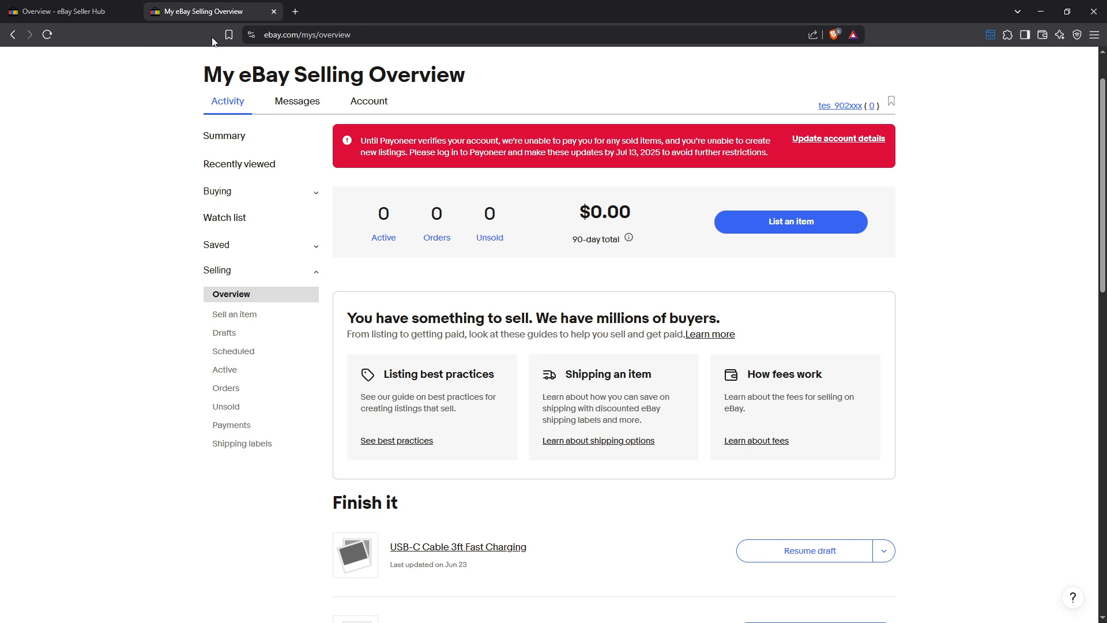
pyautogui.moveTo(377, 35)
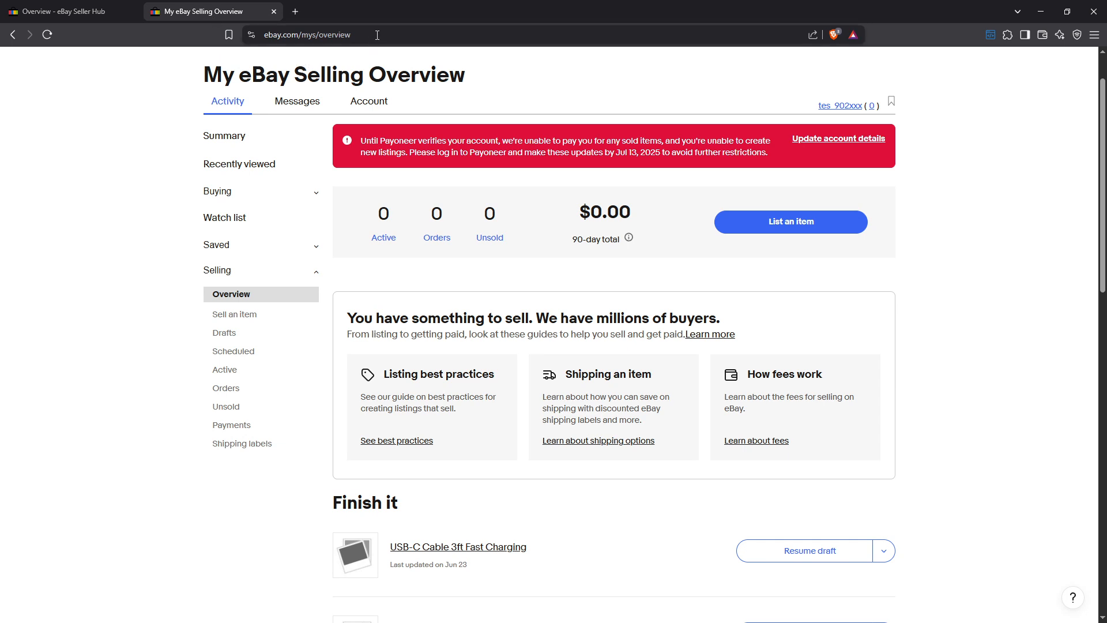
pyautogui.moveTo(421, 35)
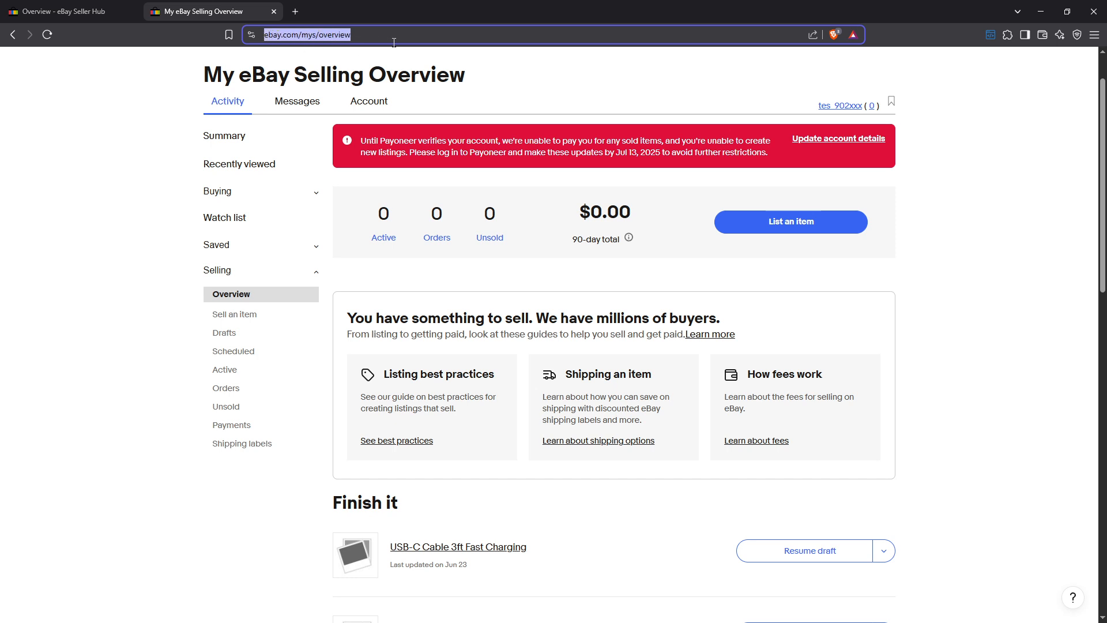
pyautogui.moveTo(157, 225)
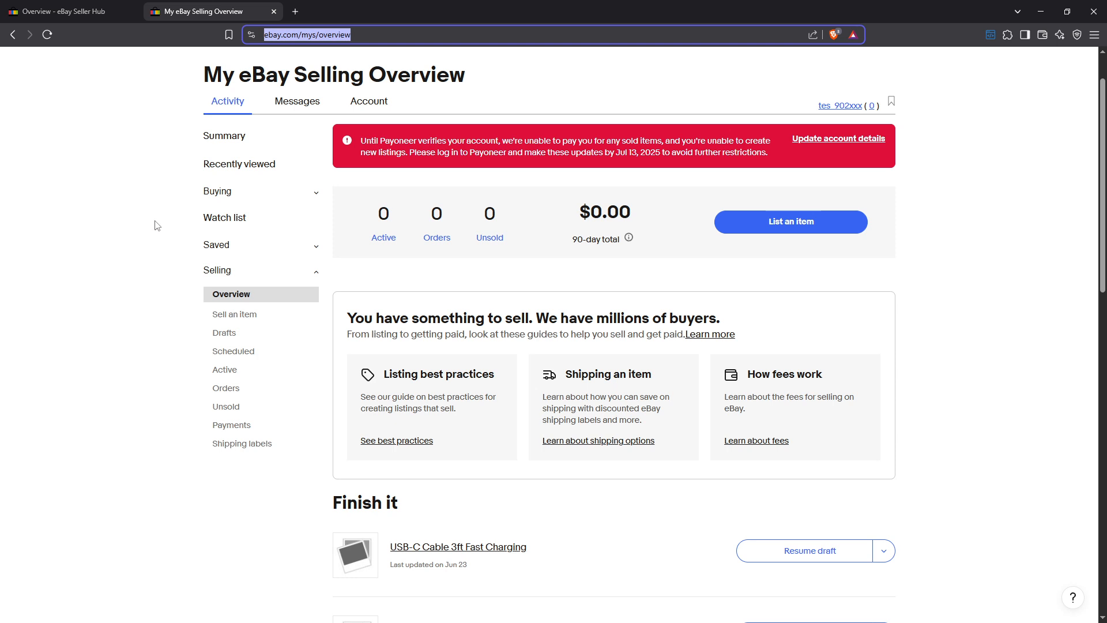